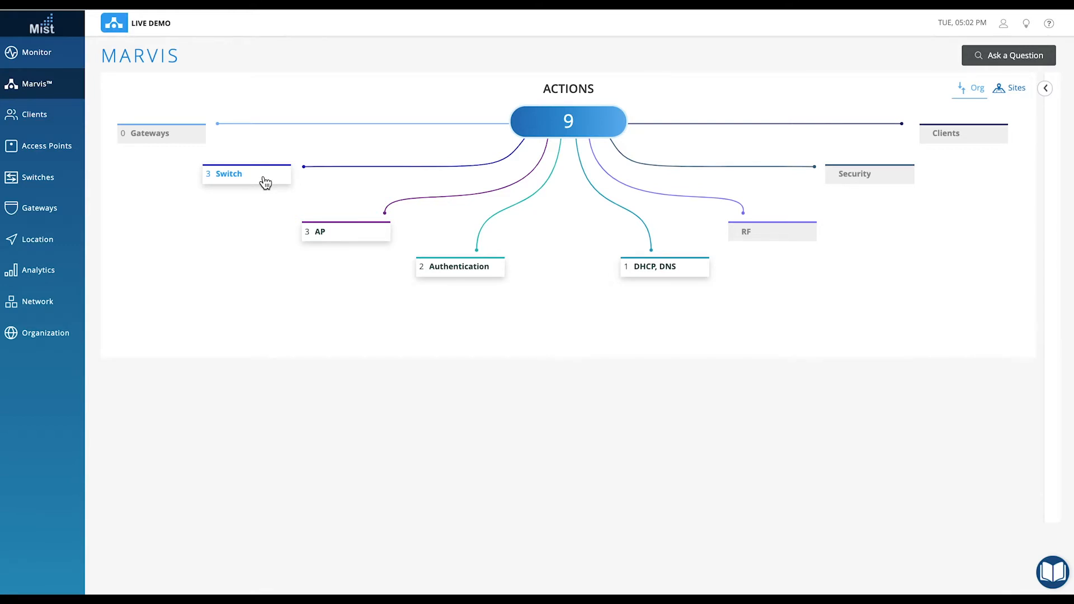
# - Expand the '3 Switch' node into Missing VLAN, Bad Cable, Negotiation Mismatch and STP Loop
pyautogui.click(228, 174)
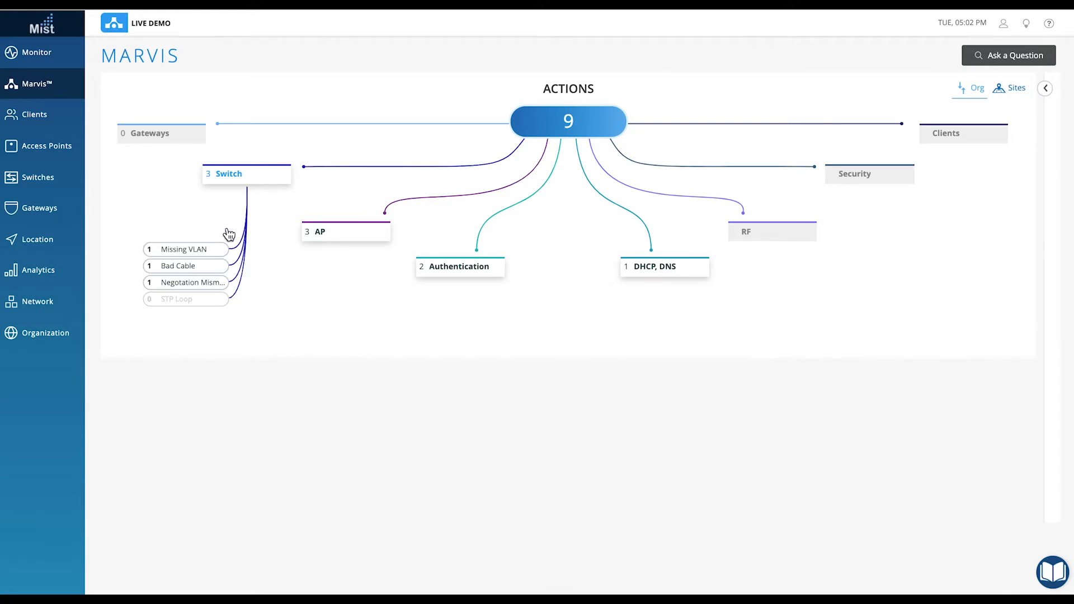
pyautogui.moveTo(218, 300)
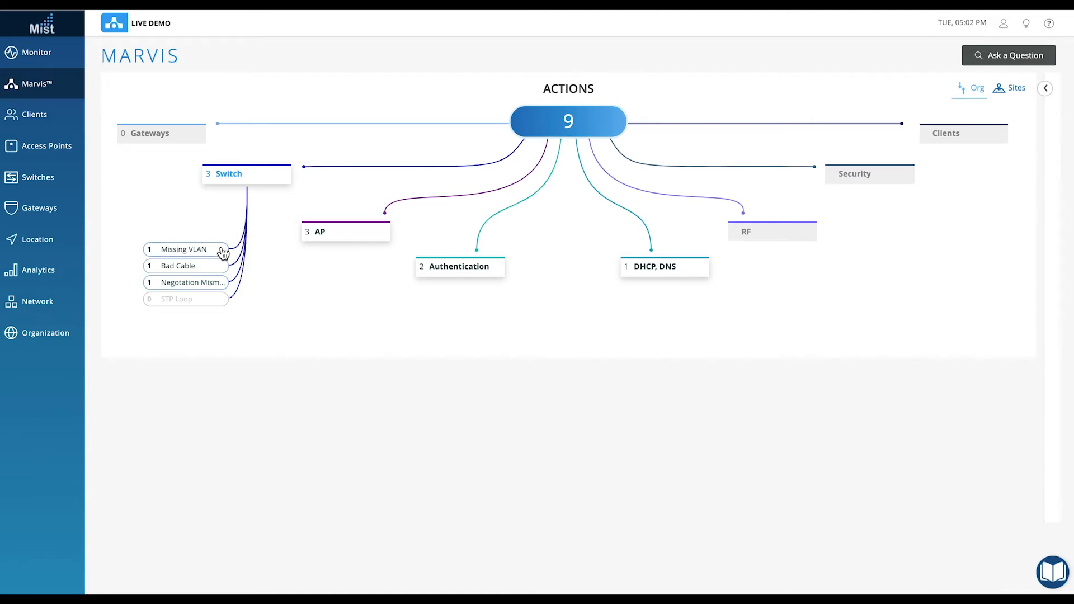
# - Show the Missing VLAN action and check the two APs lacking VLANs 100, 200, 300 in View More
pyautogui.click(182, 248)
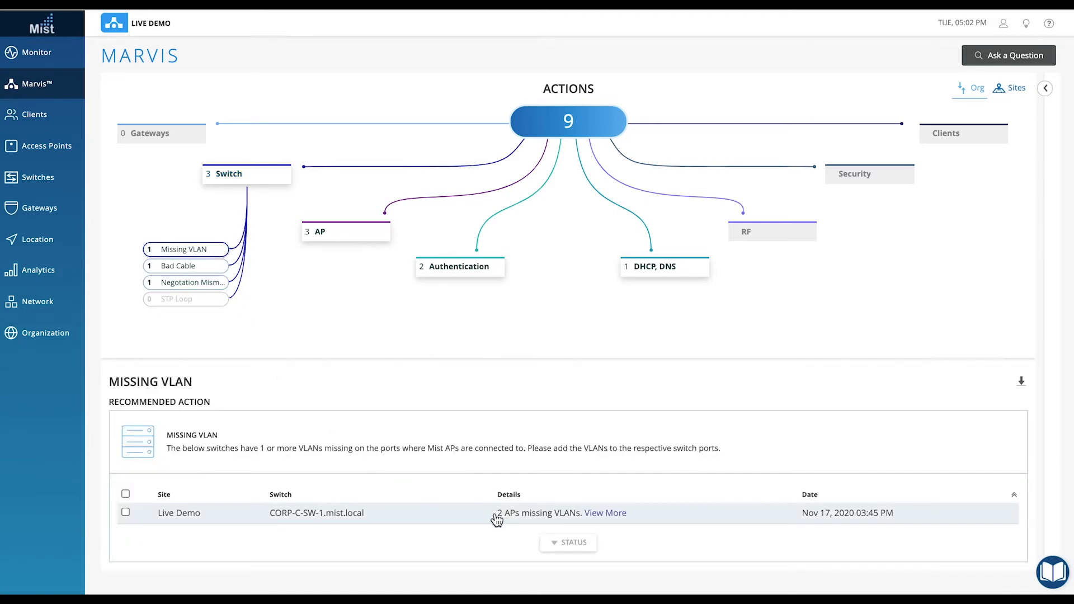
pyautogui.click(605, 513)
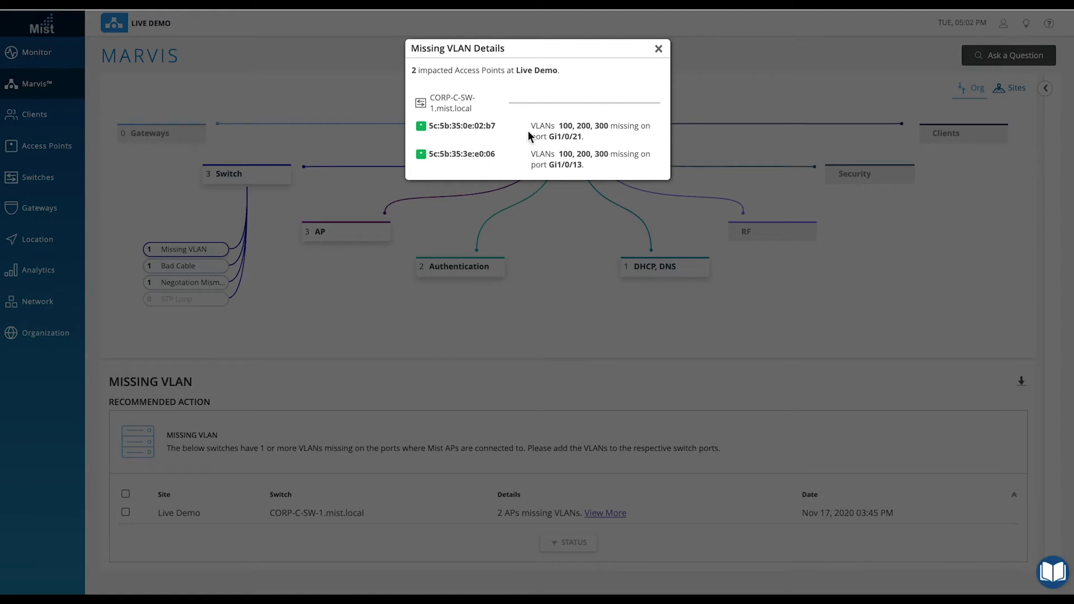
pyautogui.moveTo(530, 126); pyautogui.dragTo(584, 136)
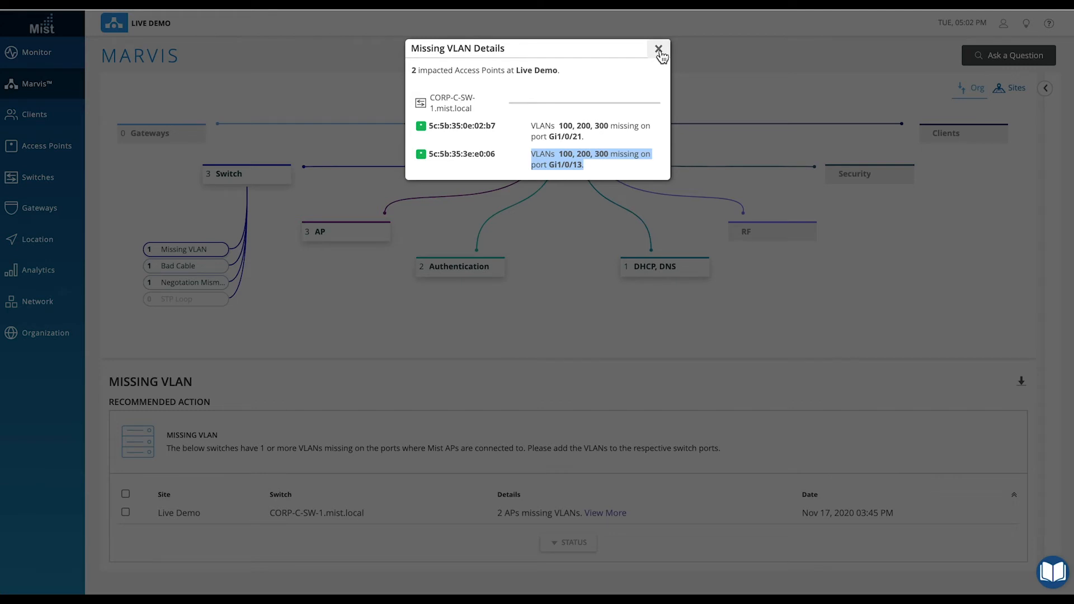
pyautogui.click(657, 49)
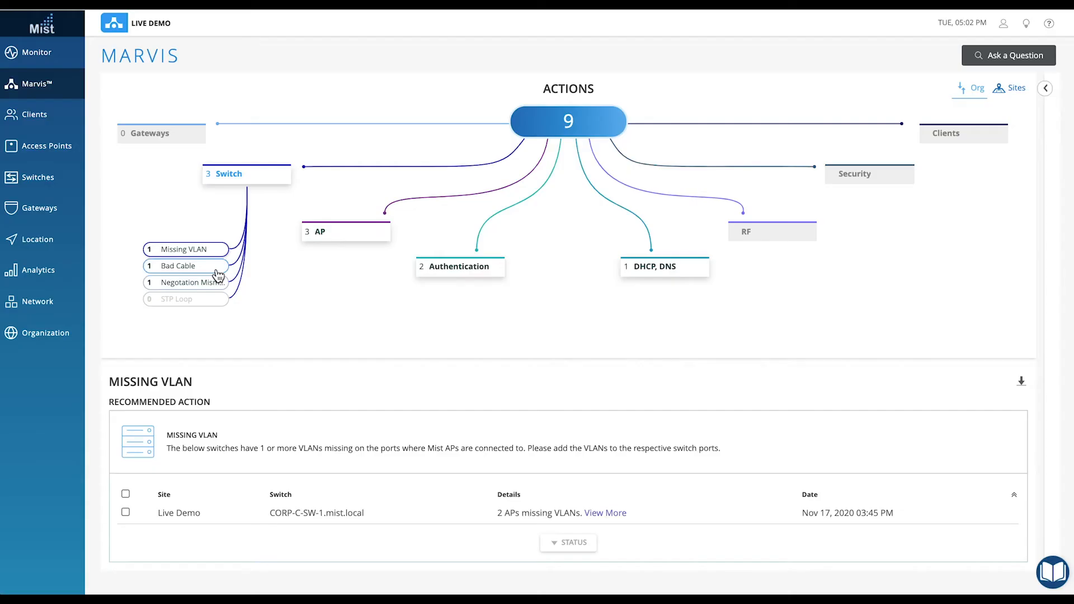
# - Show the Bad Cable action and highlight port ge-0/0/10 on Juniper48MP-NearPrinter
pyautogui.click(180, 266)
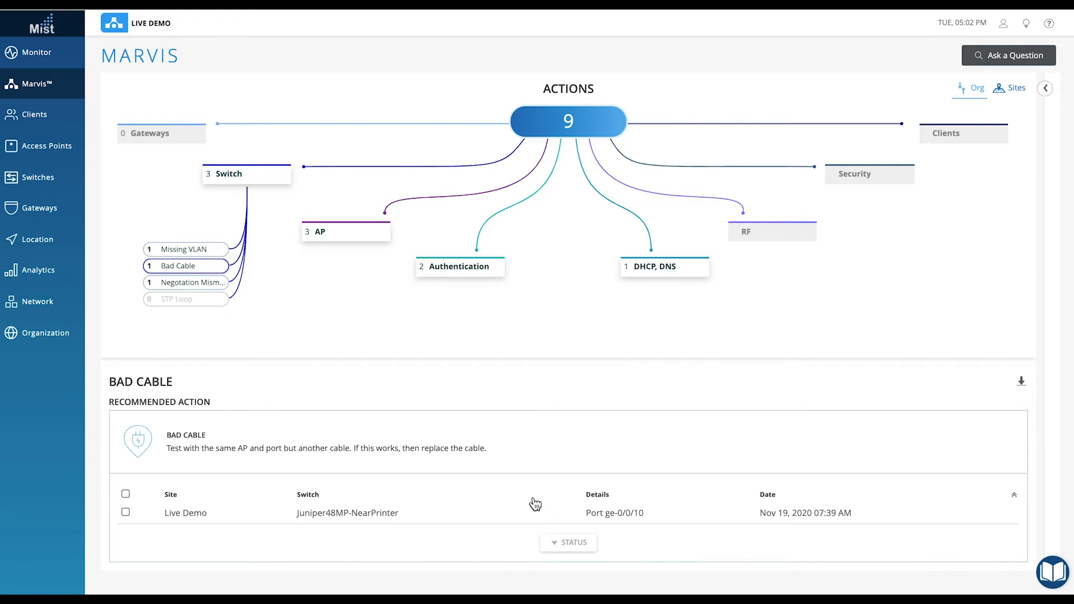
pyautogui.doubleClick(614, 512)
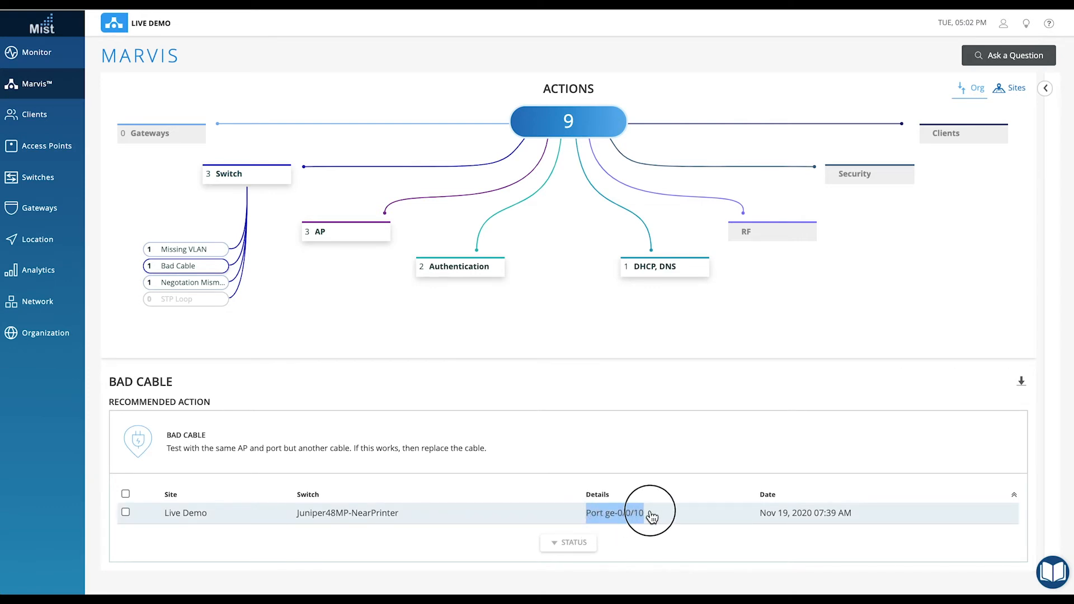
pyautogui.moveTo(671, 439)
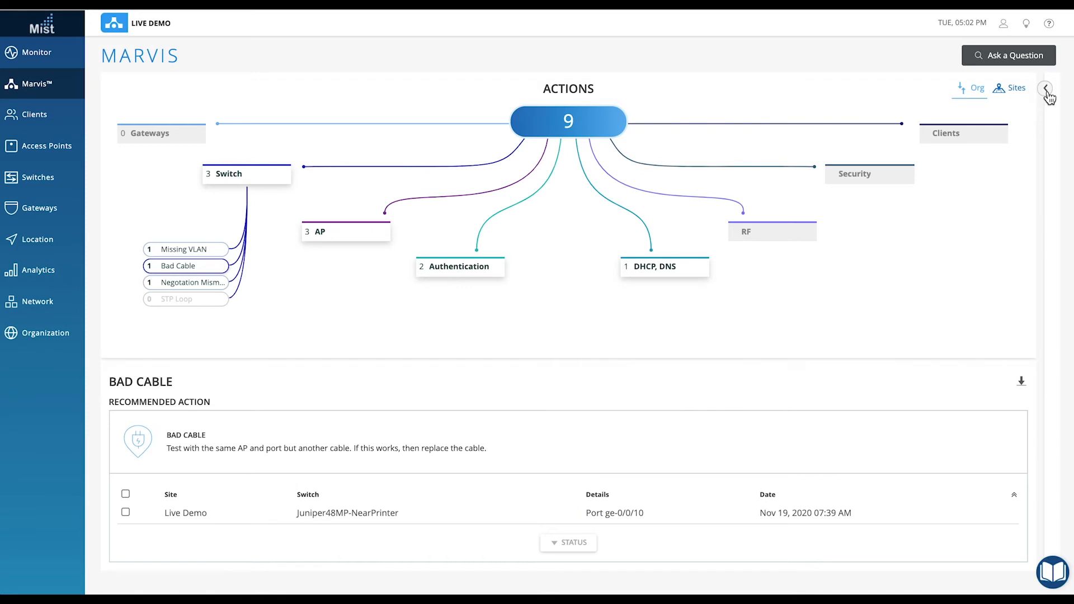
# - Review the Latest Updates feed, hide it, then collapse the Switch node
pyautogui.click(1047, 87)
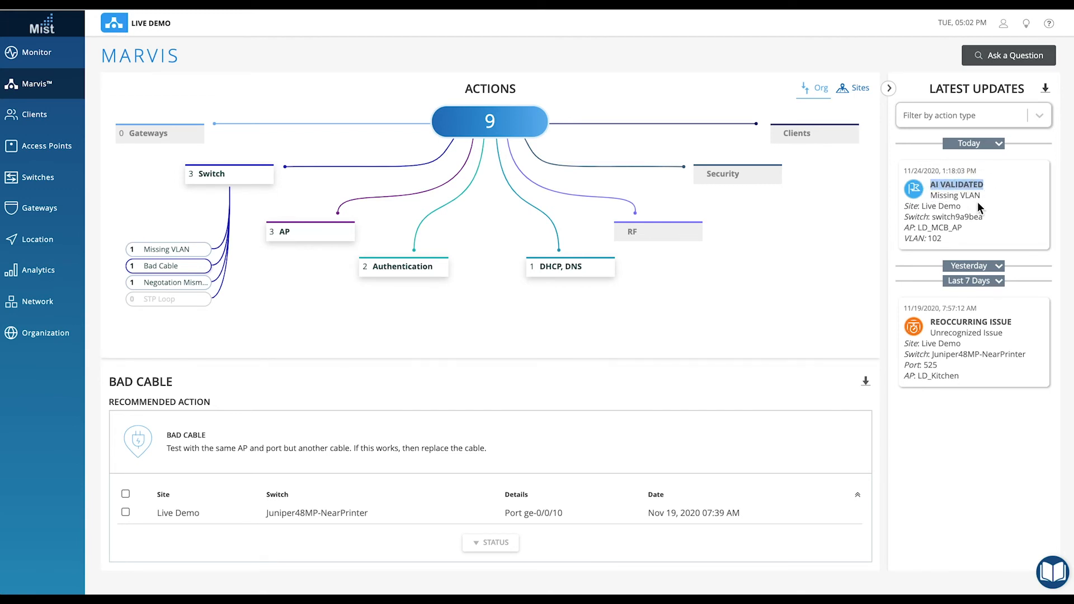
pyautogui.moveTo(969, 208)
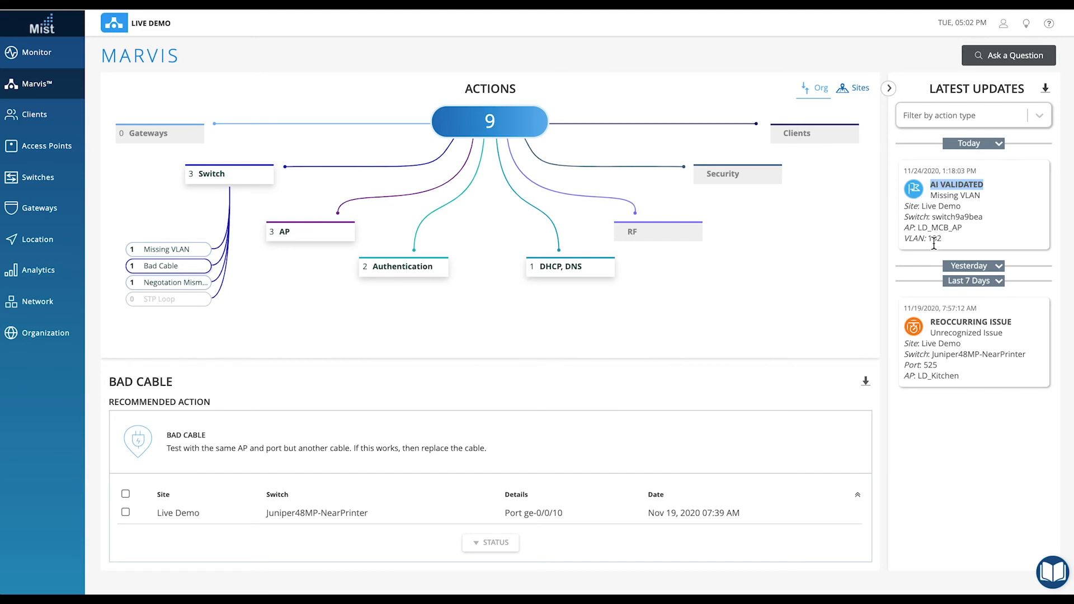
pyautogui.click(889, 87)
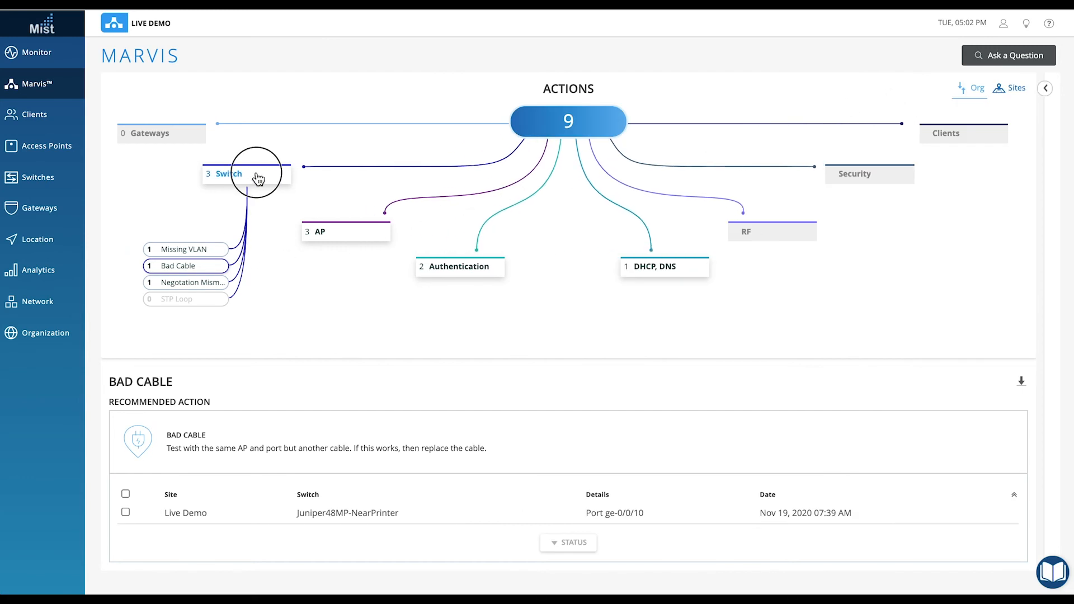
pyautogui.click(229, 173)
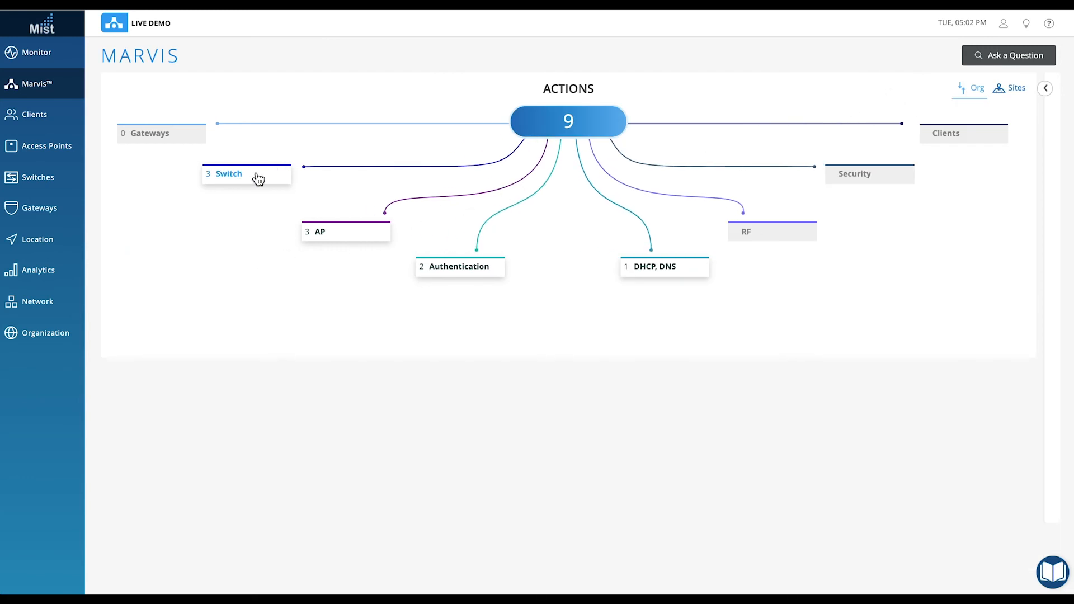